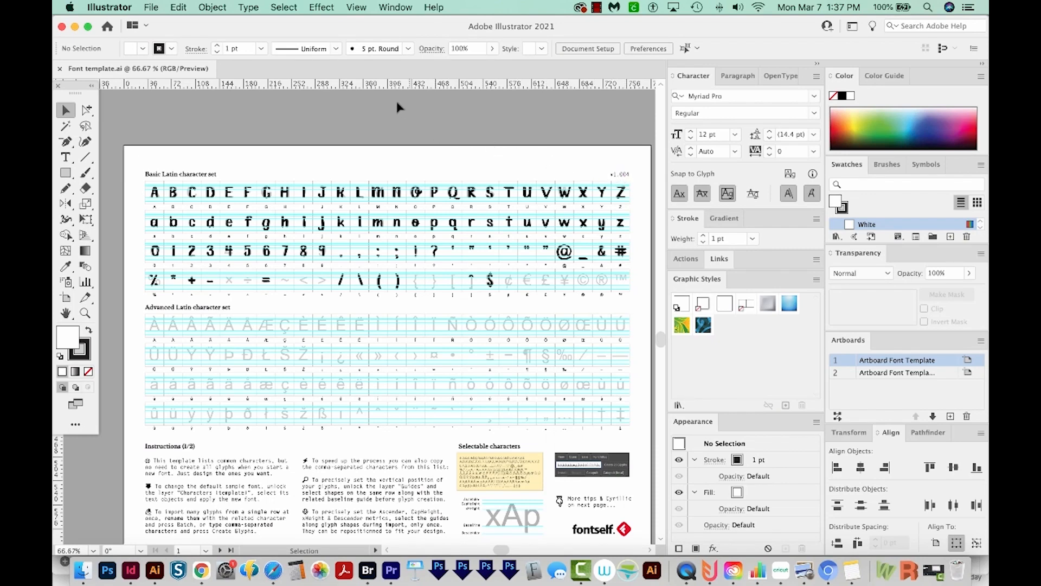
# Step: Open the Fontself Maker panel from Window > Extensions
pyautogui.click(394, 7)
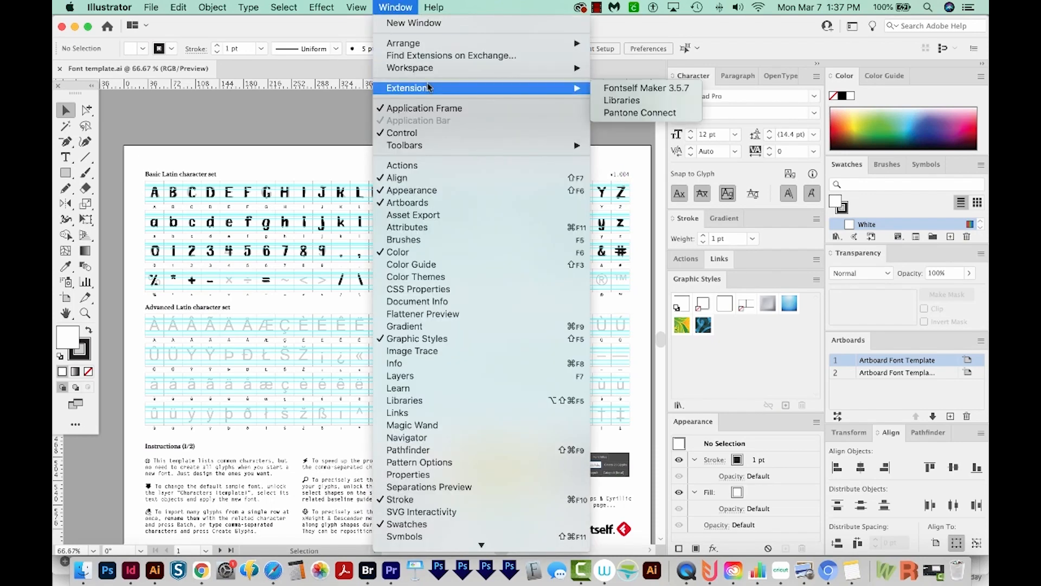
pyautogui.click(644, 88)
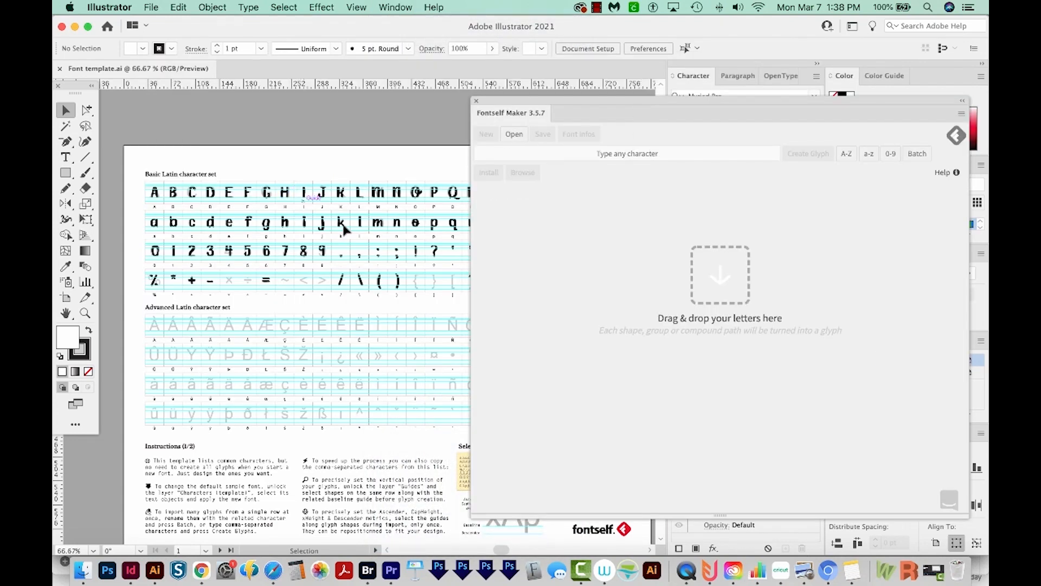
pyautogui.moveTo(776, 261)
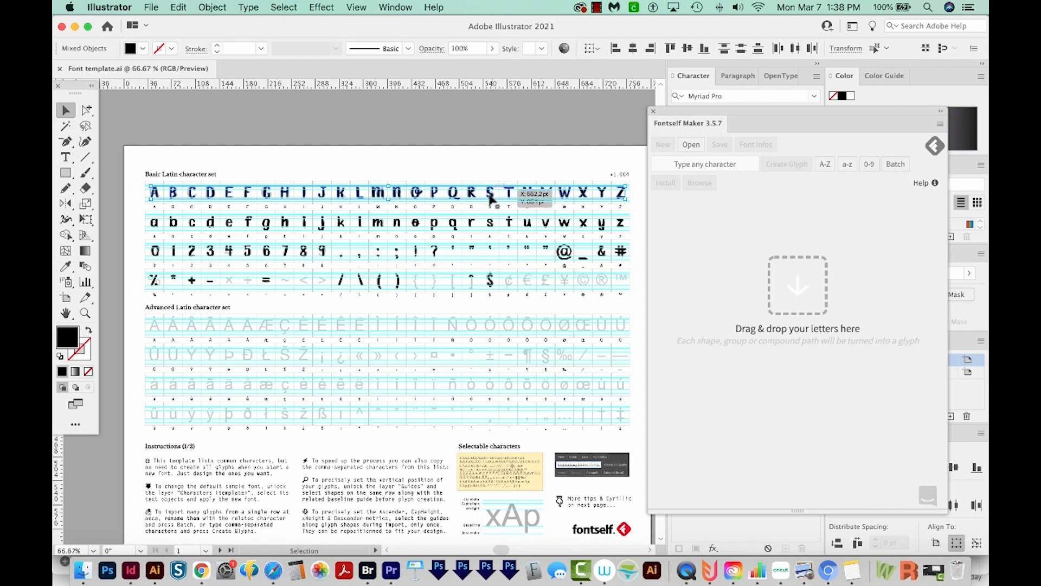
pyautogui.moveTo(489, 177)
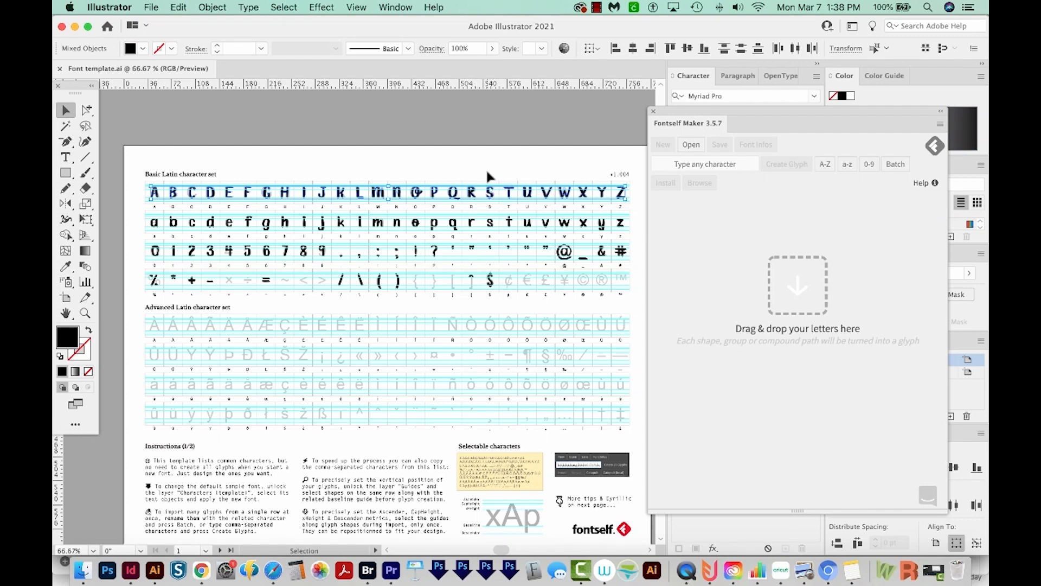
pyautogui.moveTo(420, 219)
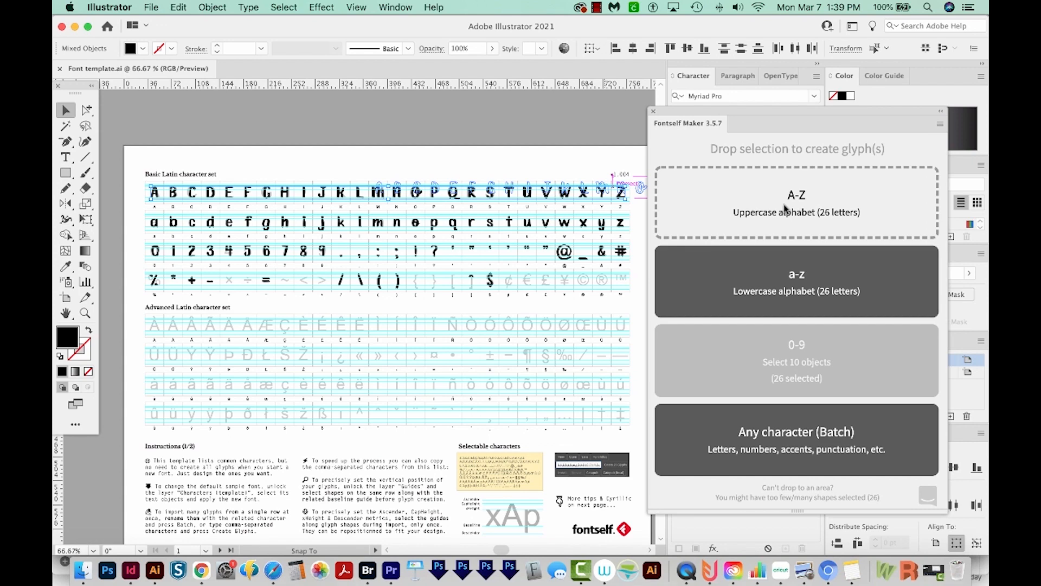
# Step: Create glyphs from the uppercase A-Z row, then the lowercase a-z row
pyautogui.click(796, 203)
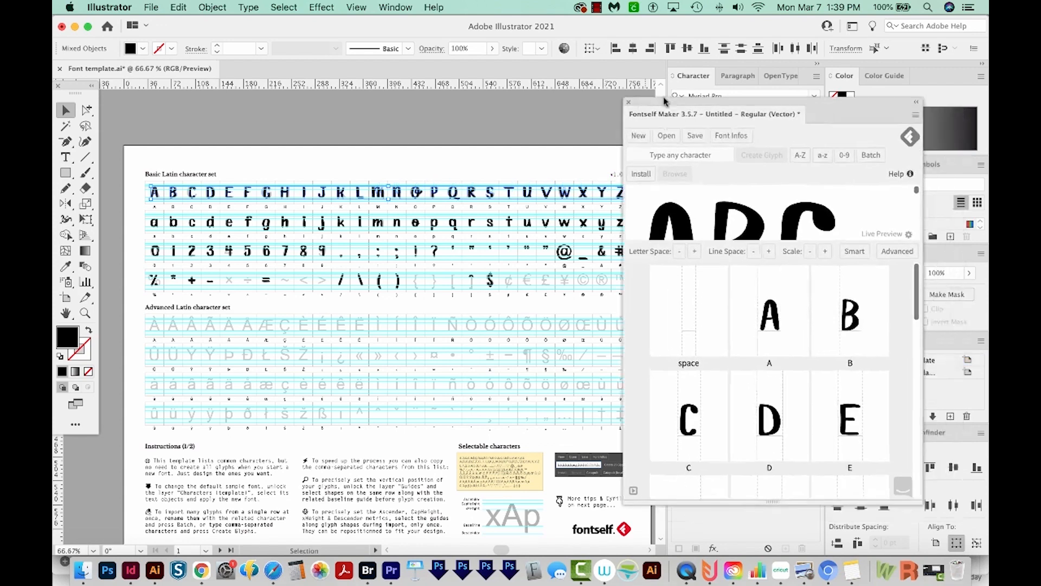
pyautogui.moveTo(714, 114); pyautogui.dragTo(545, 95)
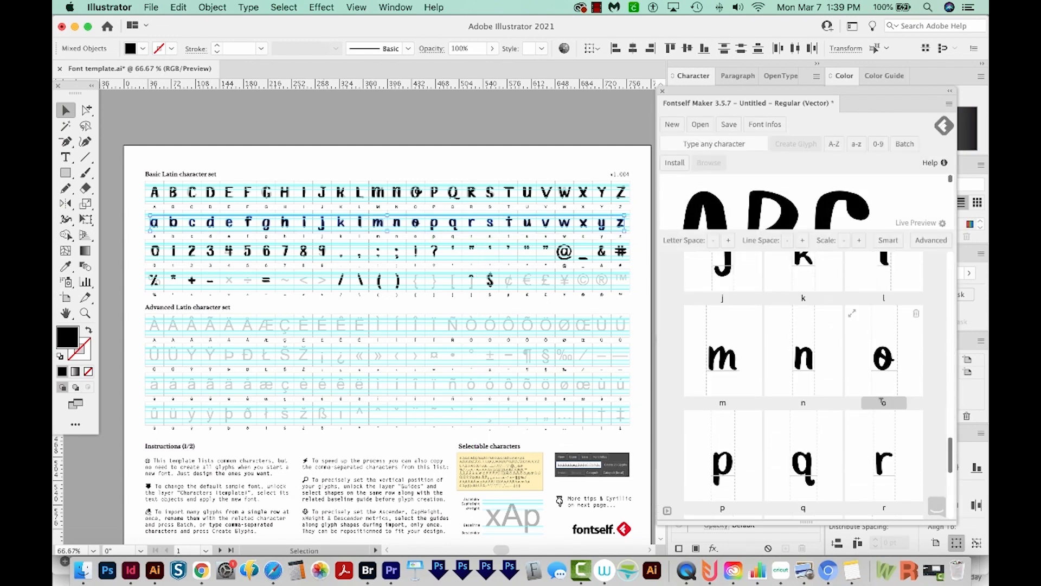
pyautogui.scroll(-3)
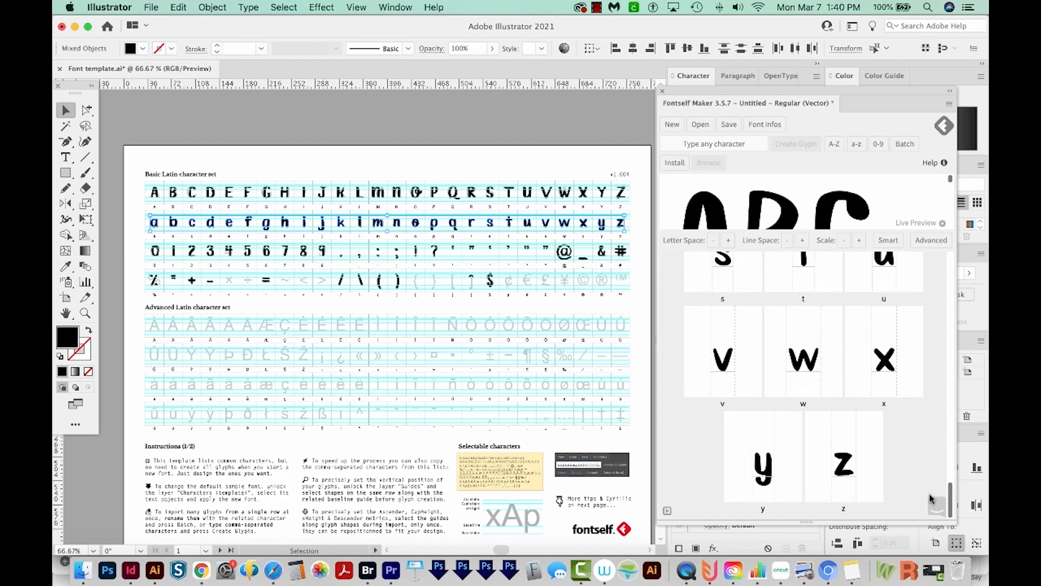
pyautogui.moveTo(140, 249)
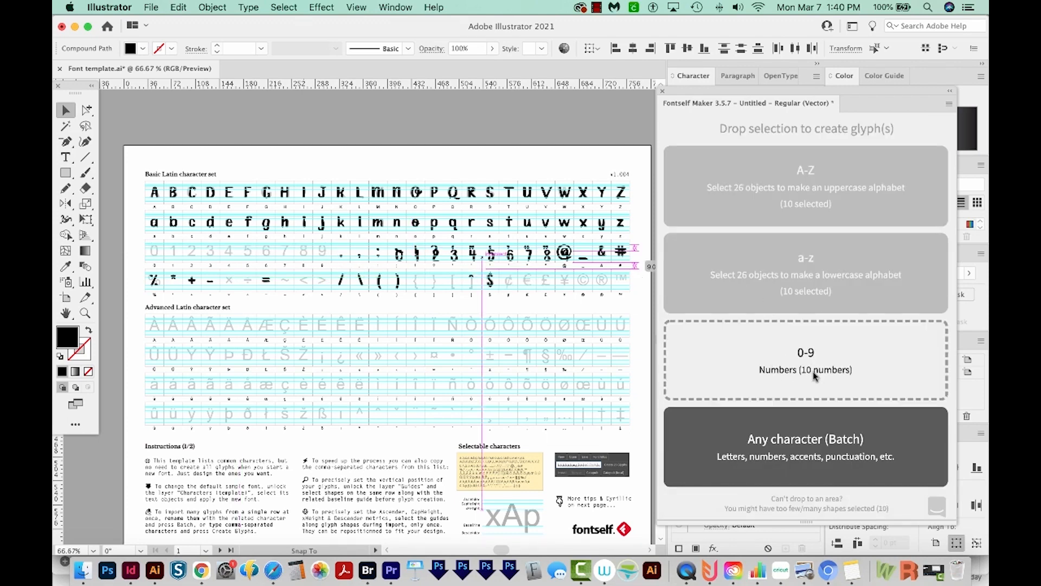
# Step: Create the 0-9 number glyphs and import the punctuation row with Import Anyway
pyautogui.click(805, 358)
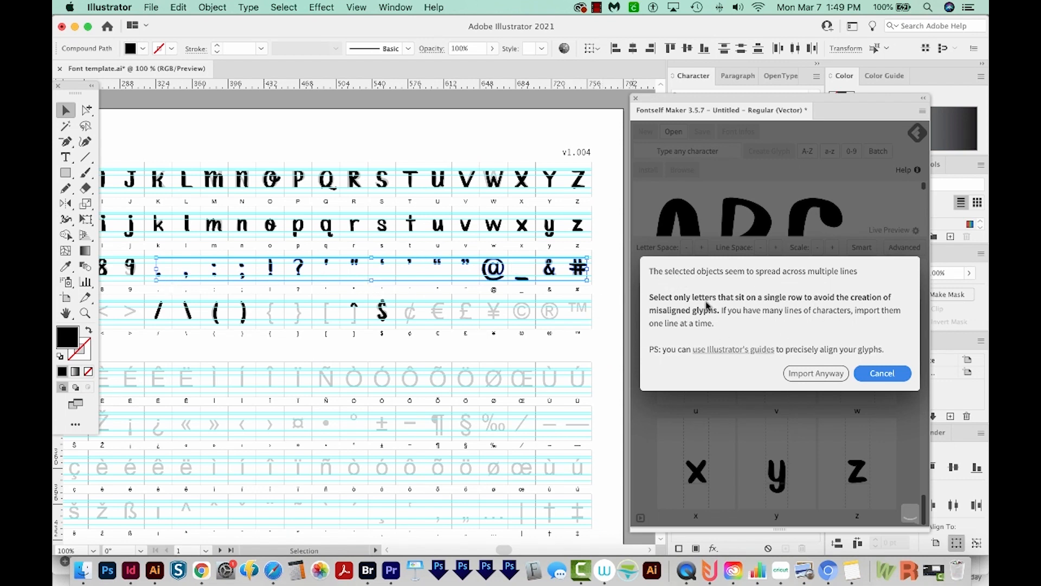
pyautogui.moveTo(735, 299)
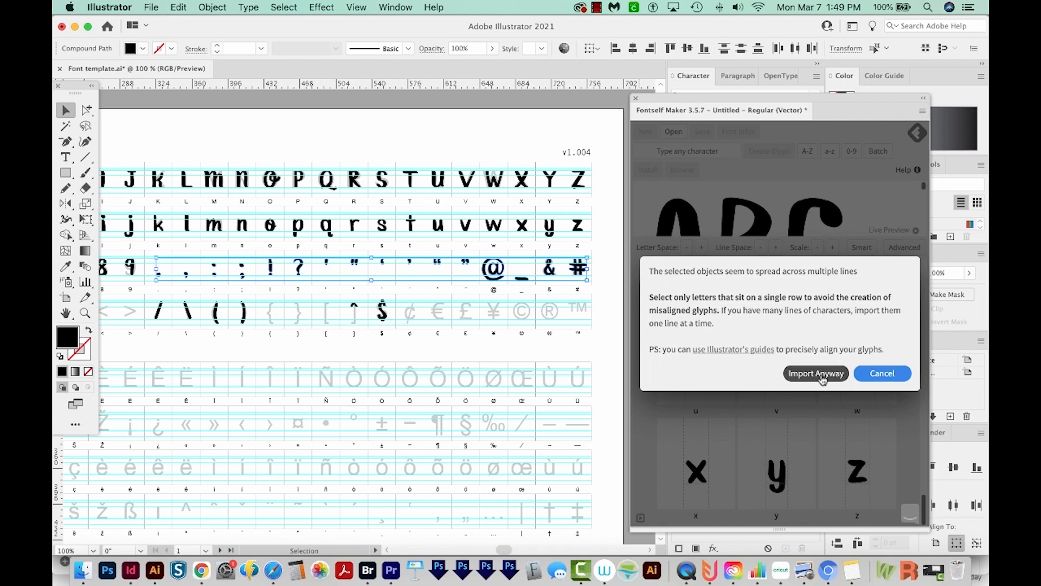
pyautogui.click(815, 373)
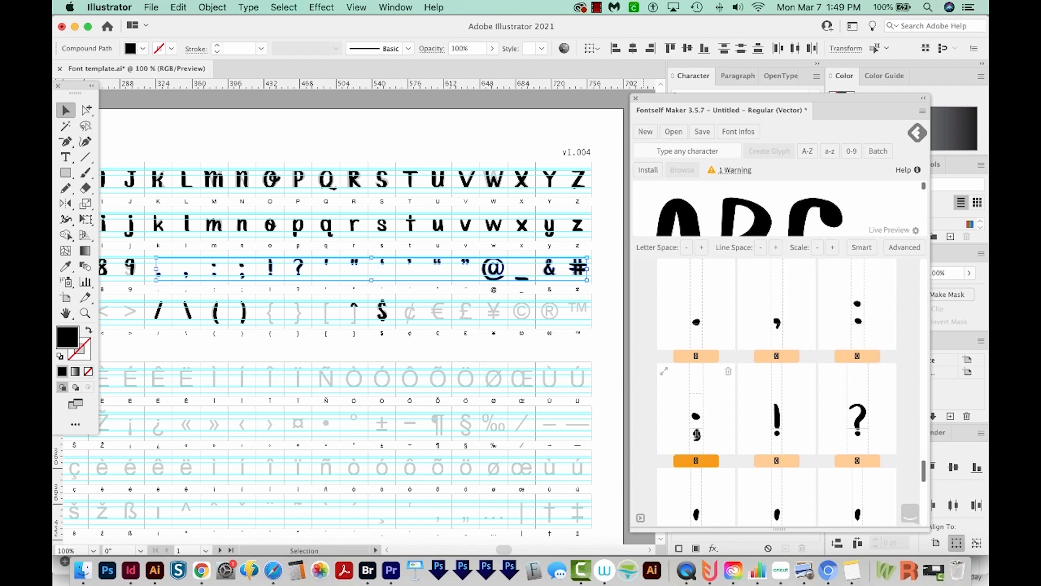
# Step: Scroll the glyph grid down to the warning-flagged punctuation and quotation marks
pyautogui.click(857, 412)
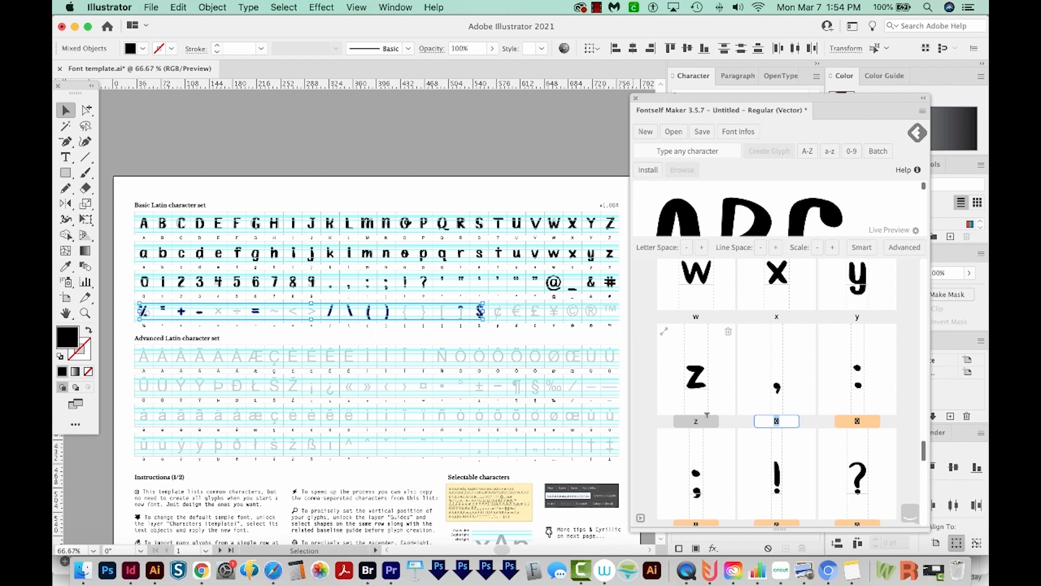
pyautogui.scroll(-3)
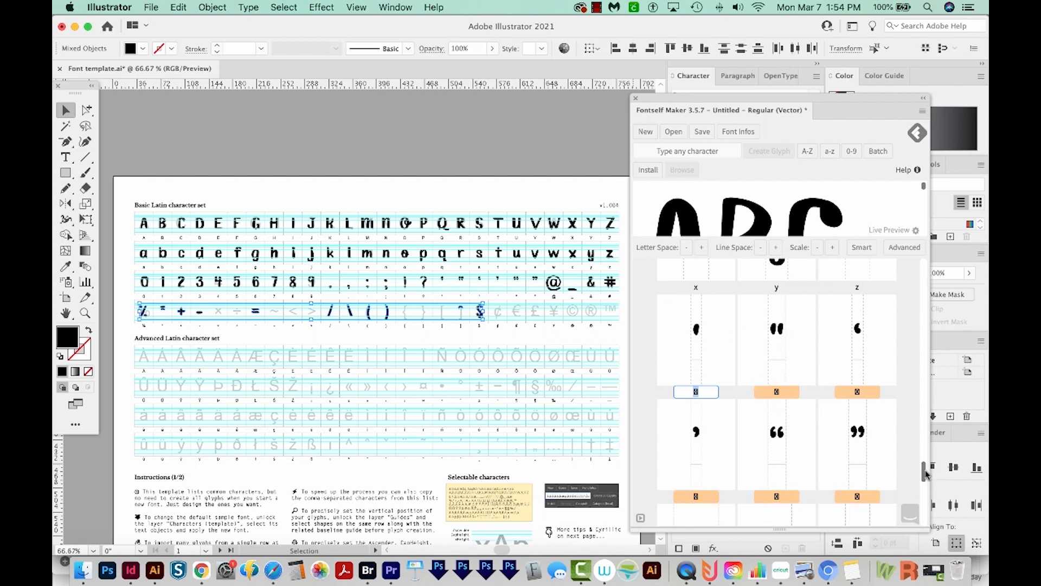
pyautogui.scroll(-3)
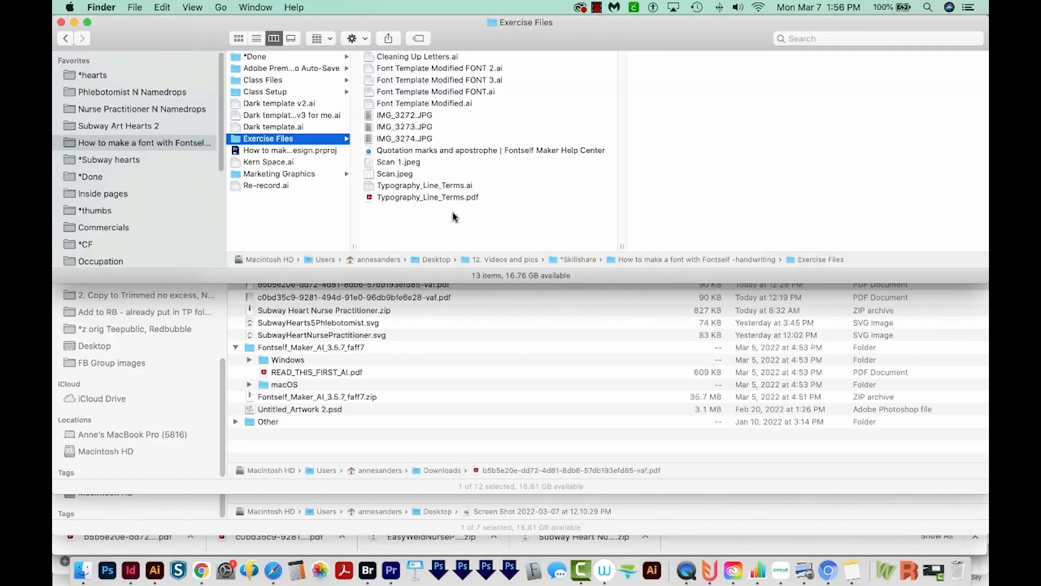
pyautogui.moveTo(418, 153)
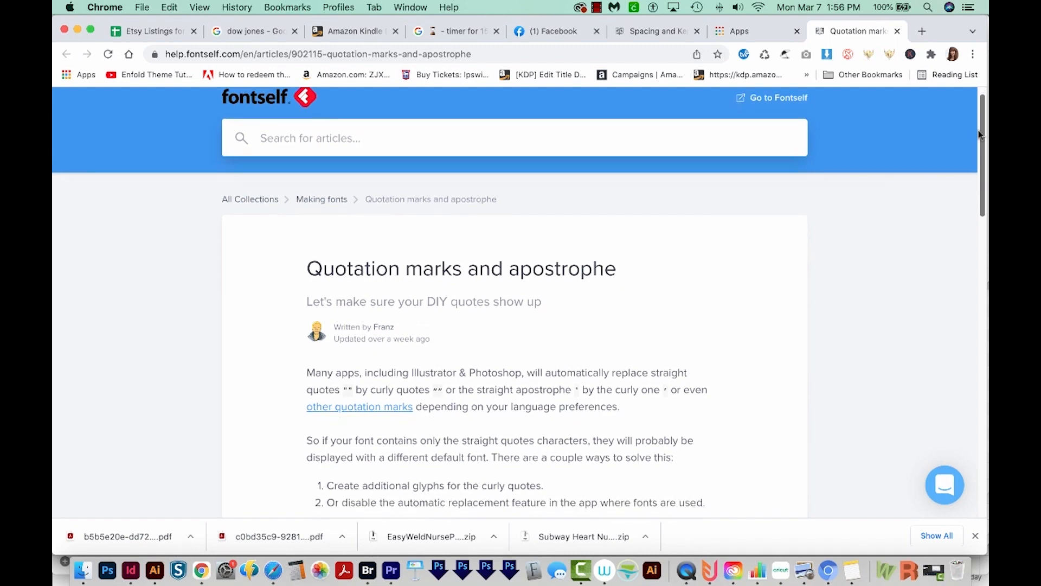
# Step: Scroll the help article to 'Create additional quotation marks' and highlight a passage
pyautogui.scroll(-3)
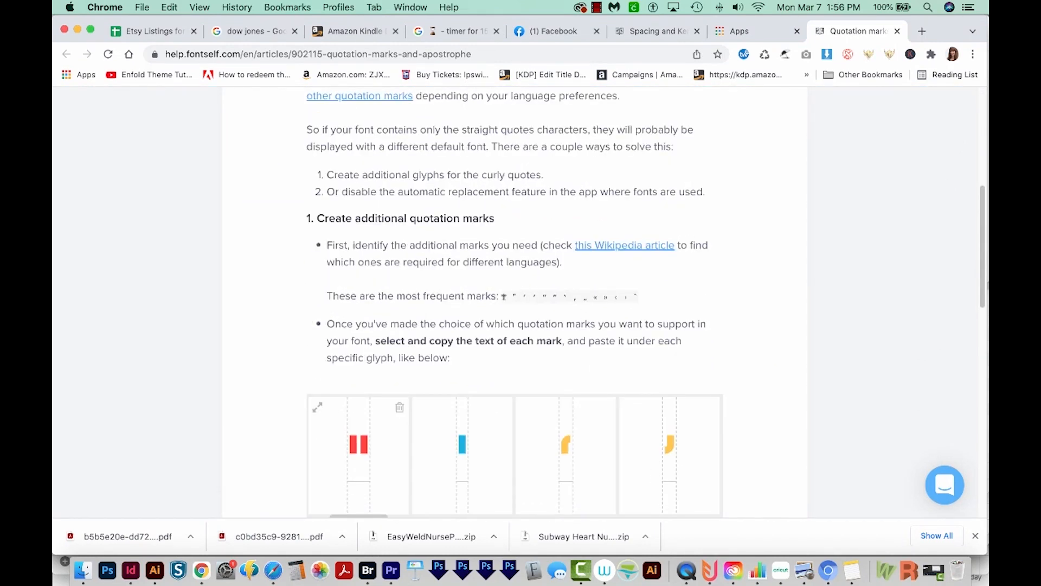
pyautogui.moveTo(503, 295); pyautogui.dragTo(637, 295)
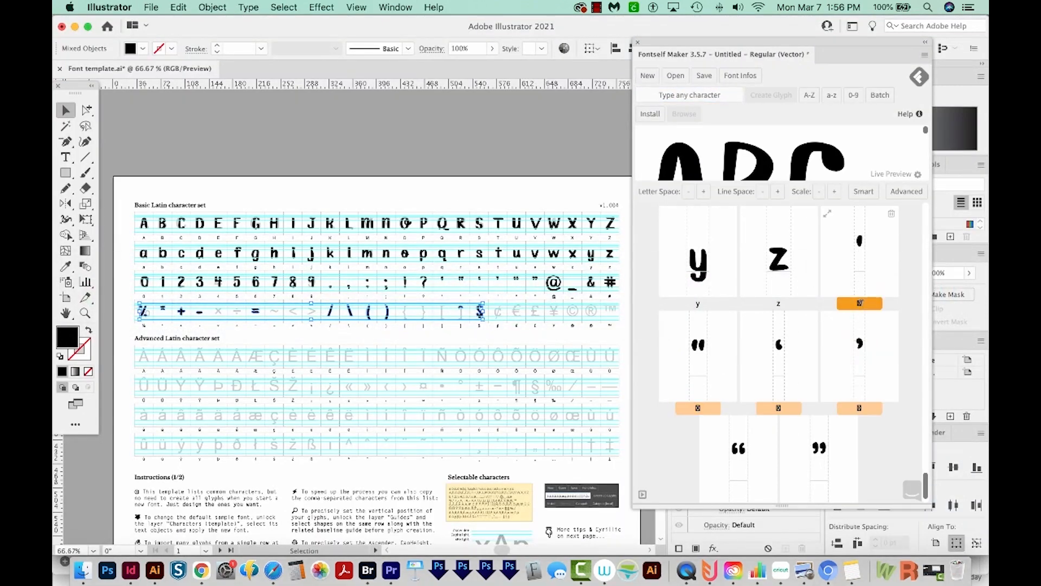
pyautogui.click(201, 570)
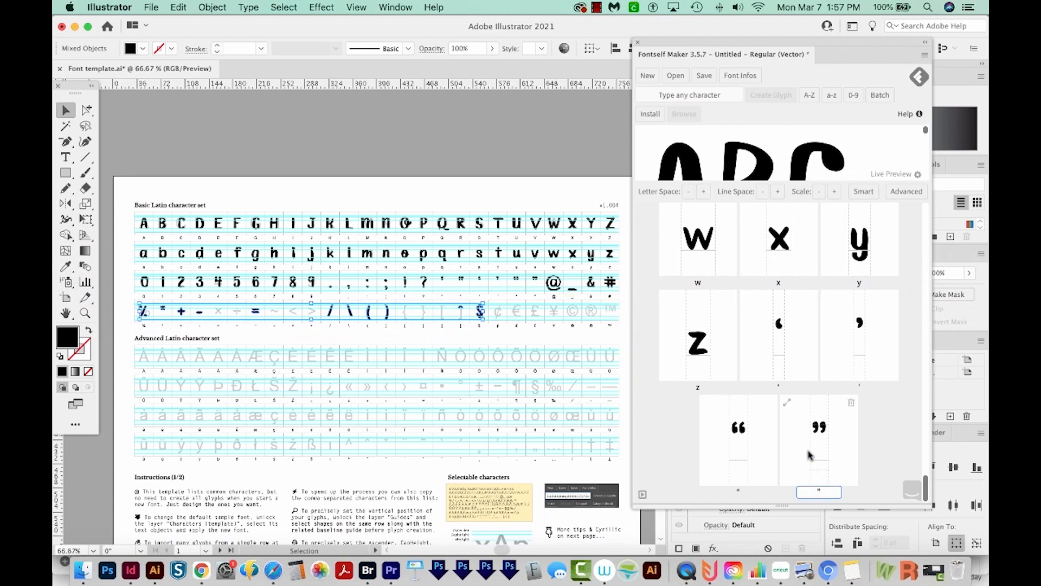
pyautogui.moveTo(828, 446)
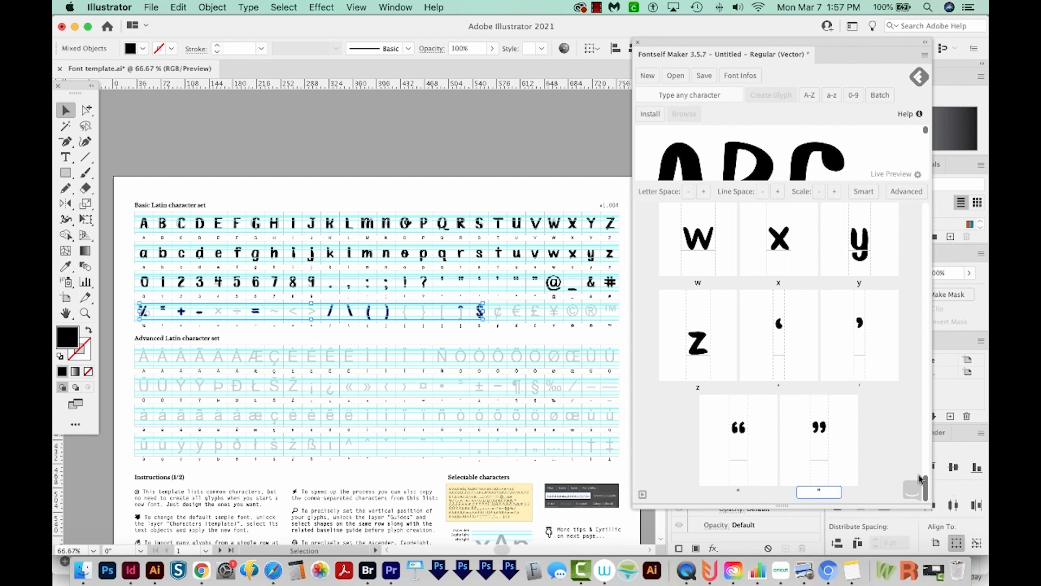
pyautogui.scroll(-3)
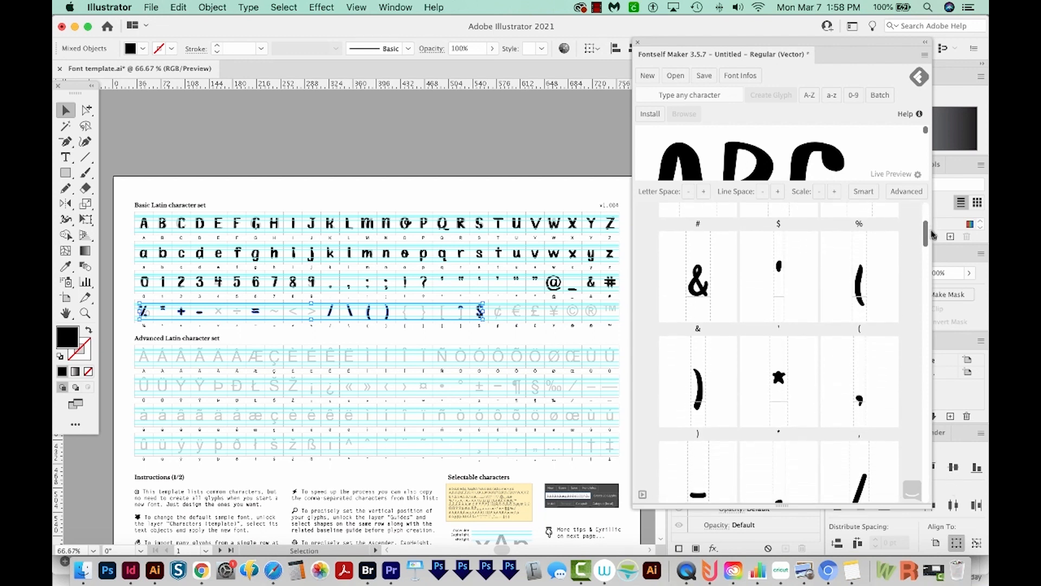
pyautogui.scroll(-3)
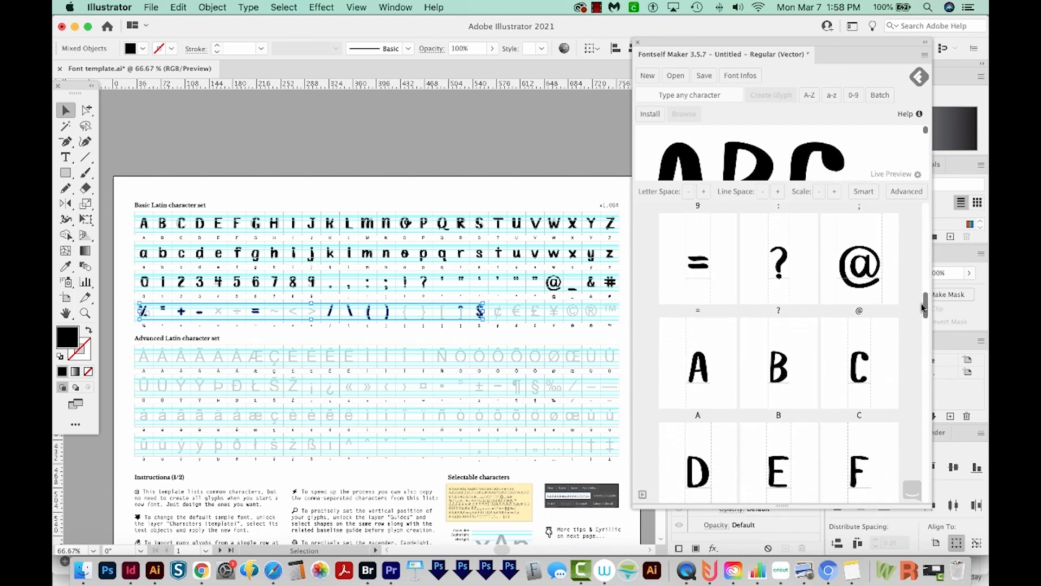
pyautogui.scroll(-3)
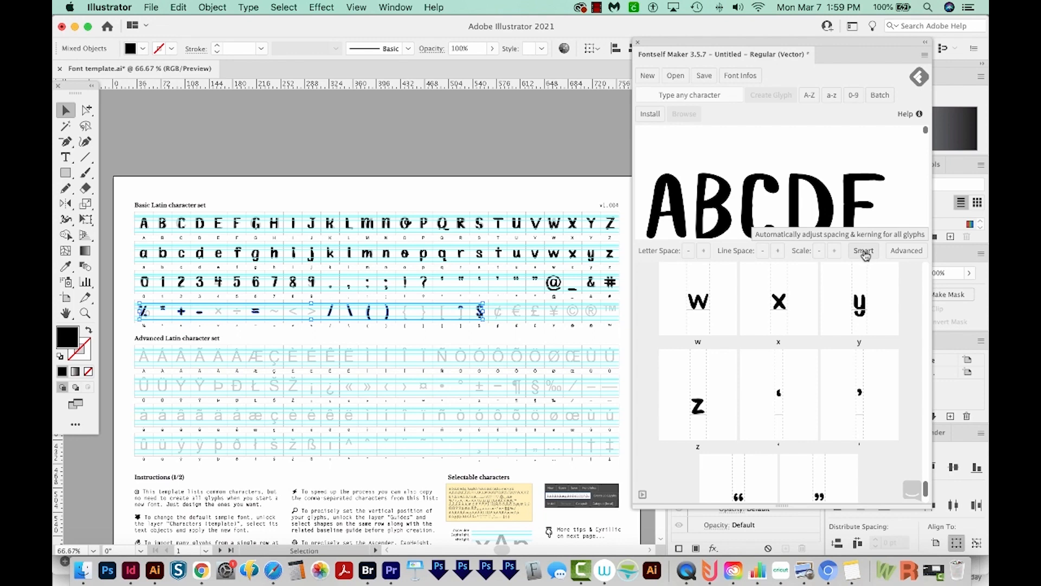
# Step: Apply Smart Space & Kern to all glyphs in Fontself Maker
pyautogui.click(862, 251)
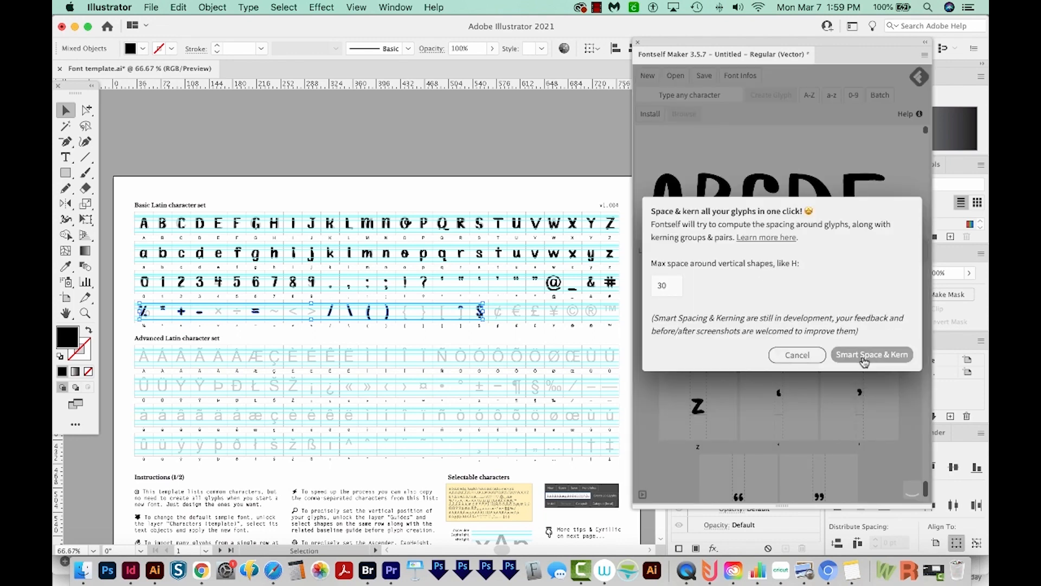
pyautogui.click(872, 353)
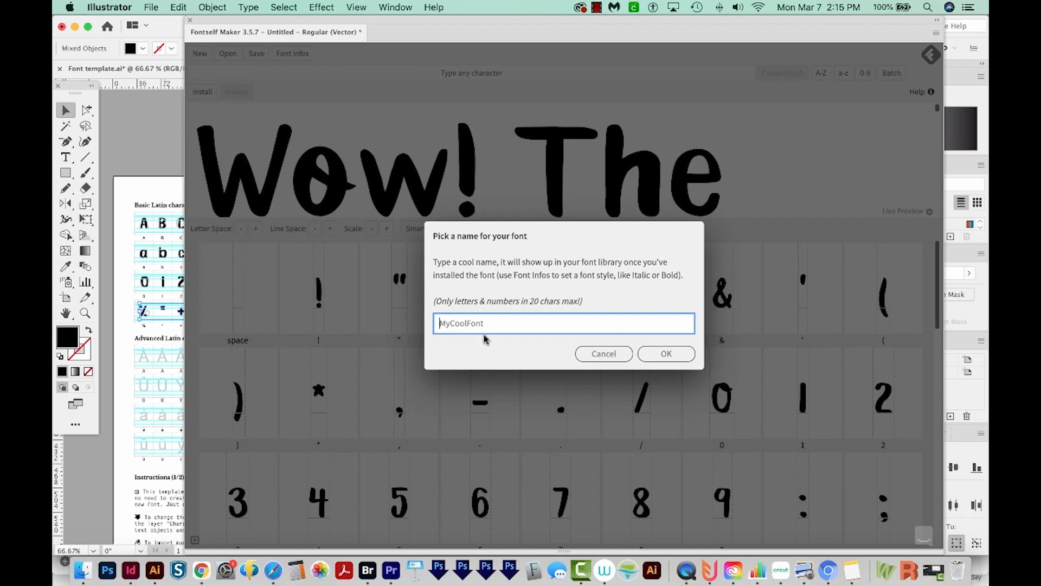
# Step: Name the font HandLetters and save HandLetters.otf to the Desktop
pyautogui.write('HandLetters')
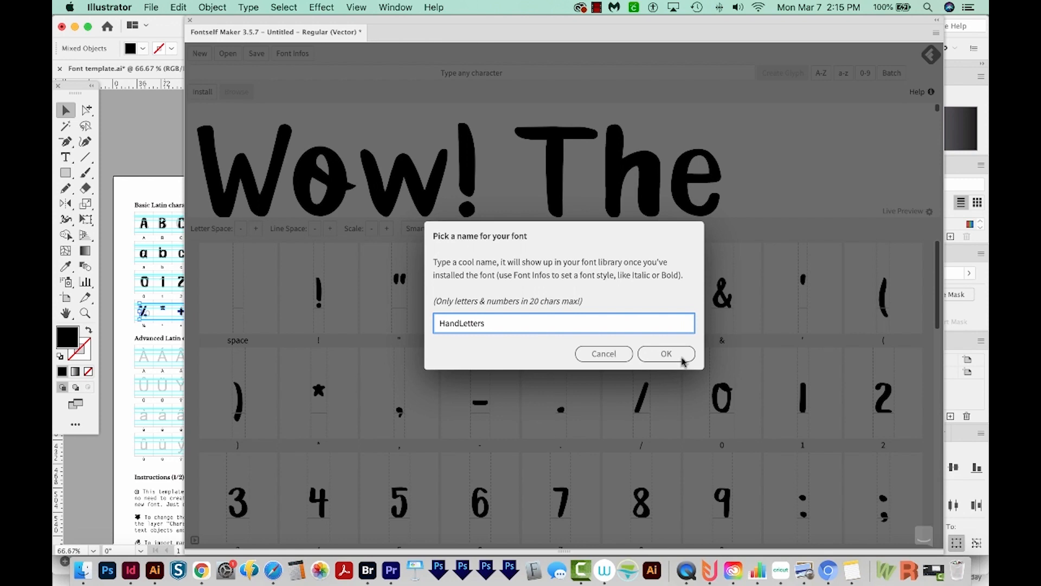
pyautogui.click(666, 354)
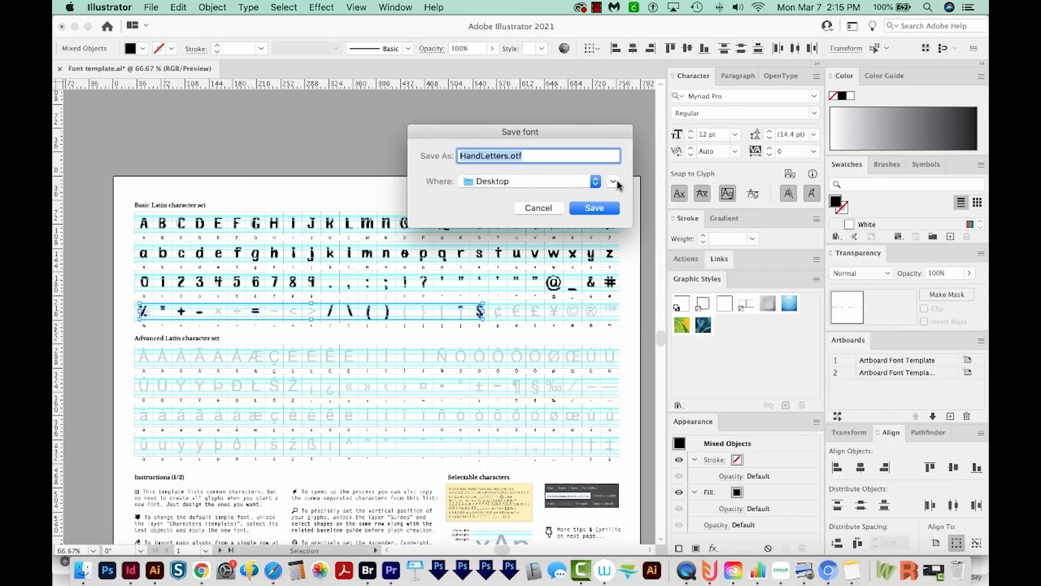
pyautogui.moveTo(612, 184)
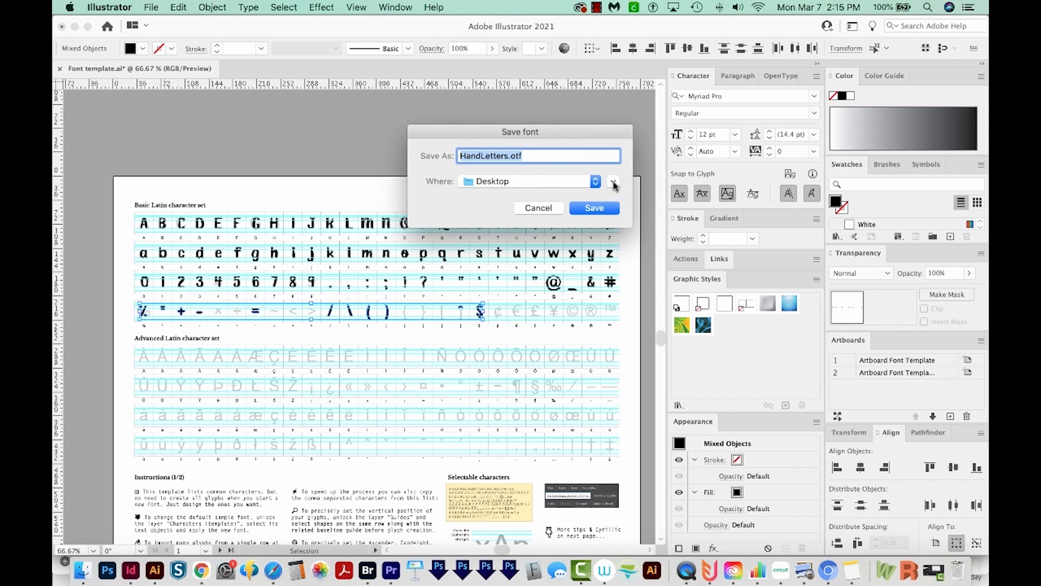
pyautogui.click(613, 181)
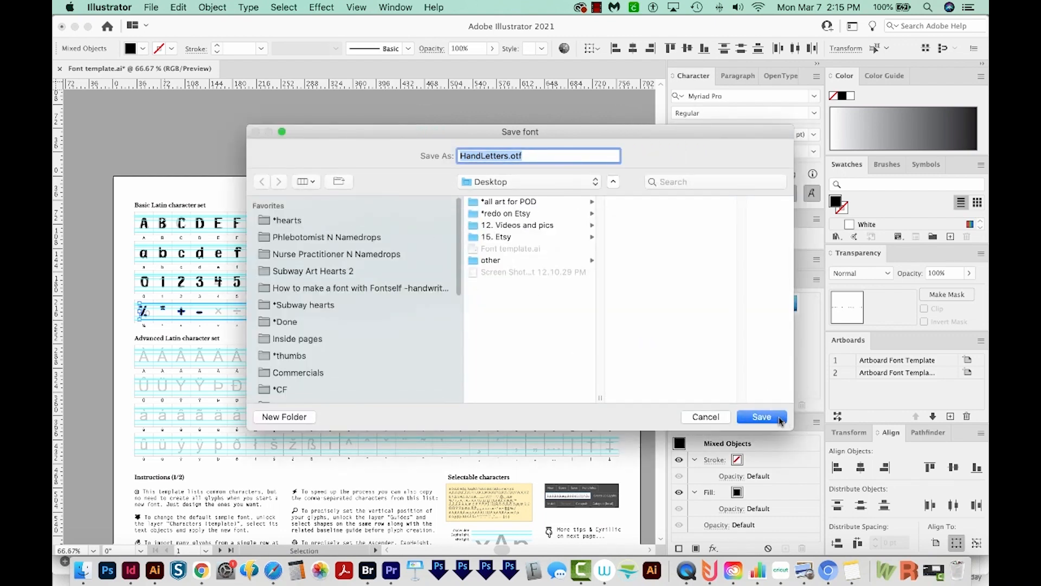
pyautogui.click(762, 416)
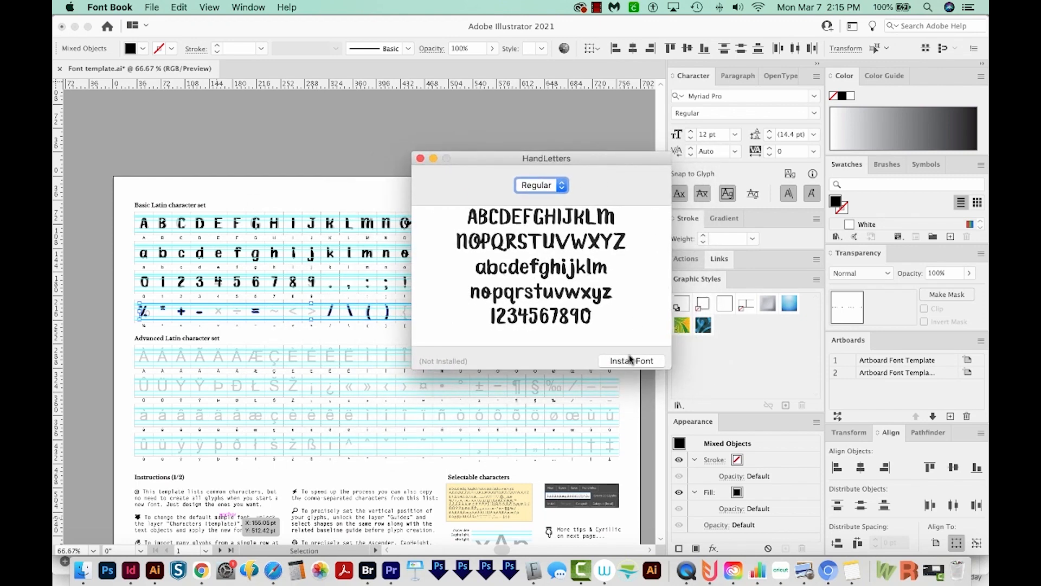
# Step: Install HandLetters in Font Book, close Fontself Maker and start a new document
pyautogui.click(631, 360)
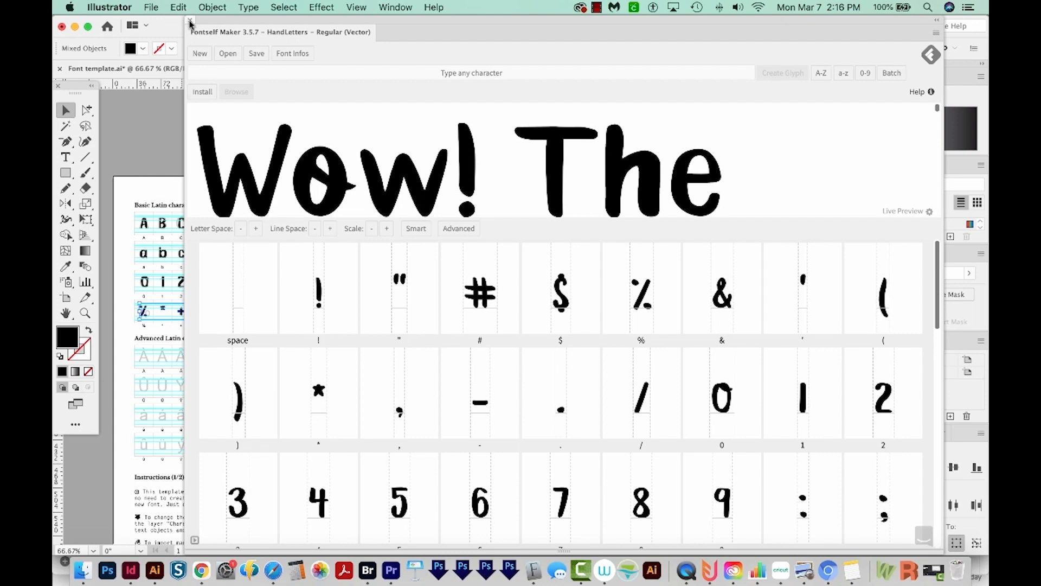
pyautogui.click(190, 21)
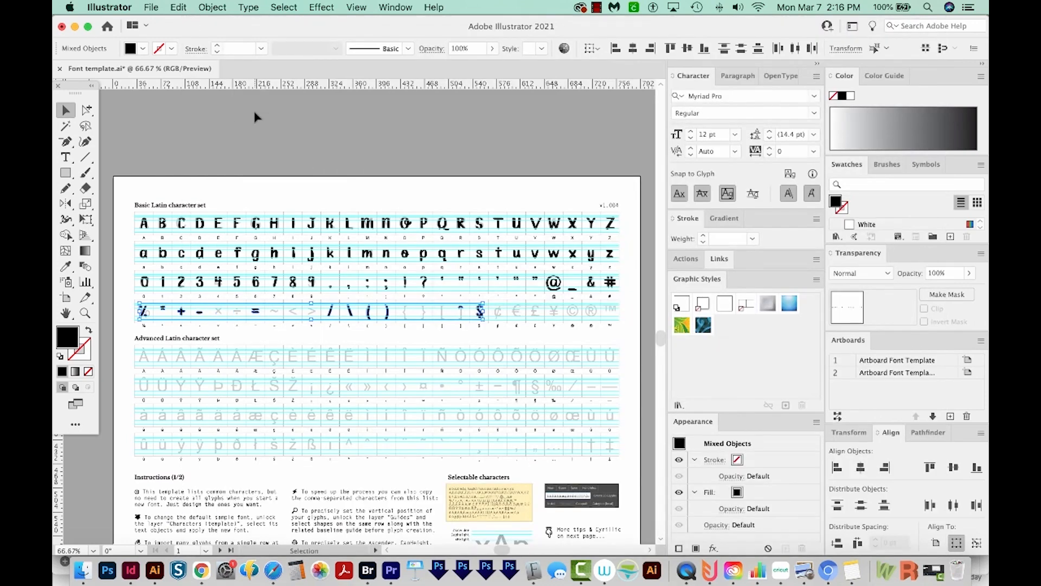
pyautogui.click(257, 119)
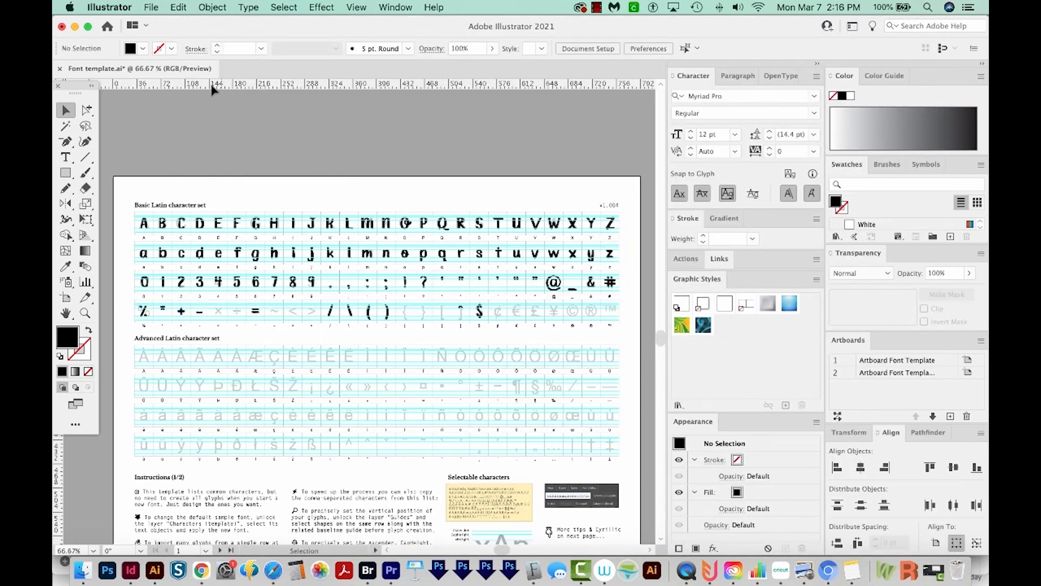
pyautogui.click(151, 7)
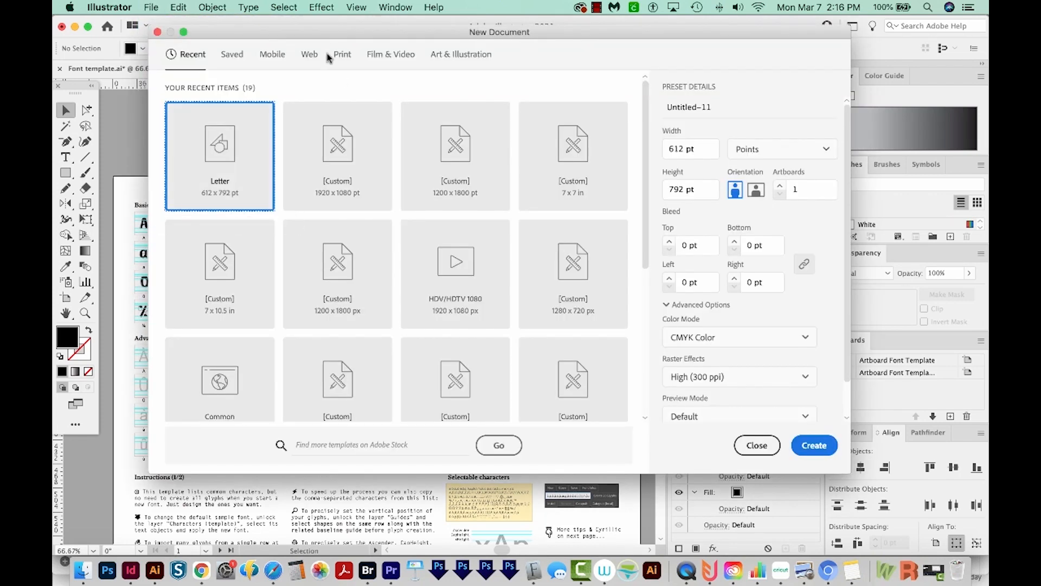
# Step: Create a blank Letter-sized print document and type 'Hello World!'
pyautogui.click(341, 54)
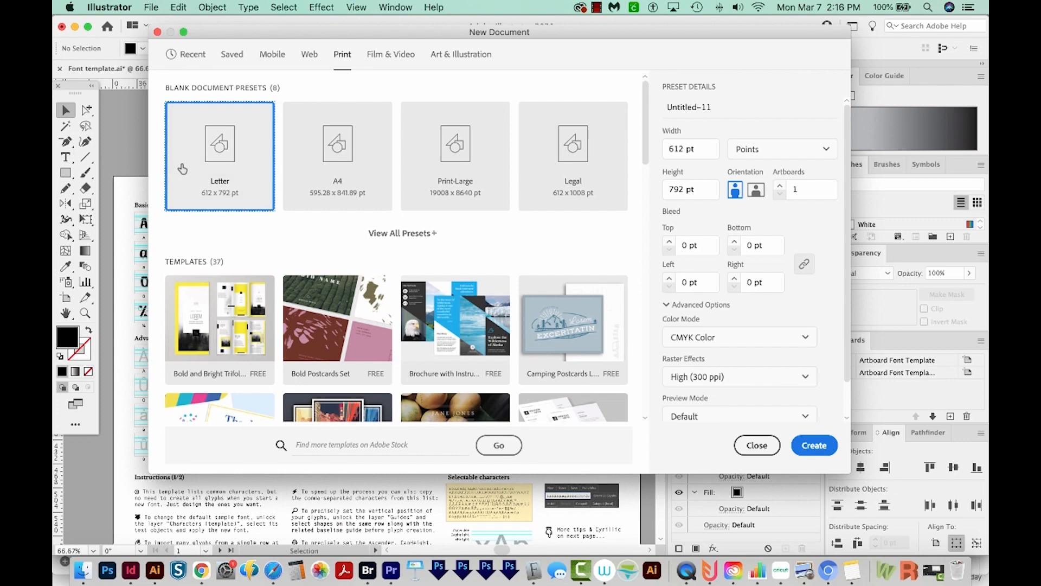
pyautogui.click(756, 444)
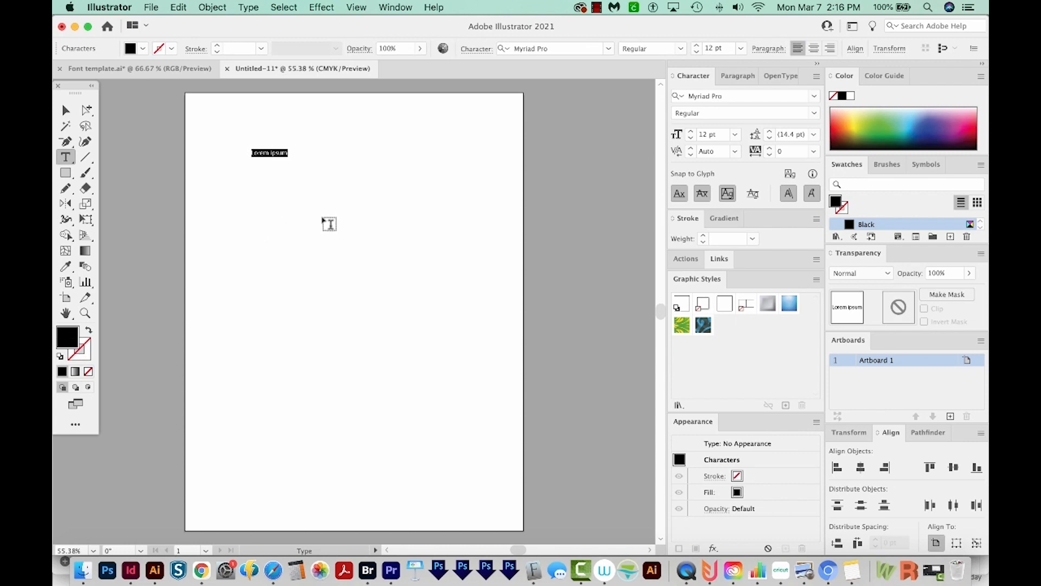
pyautogui.write('Hello World')
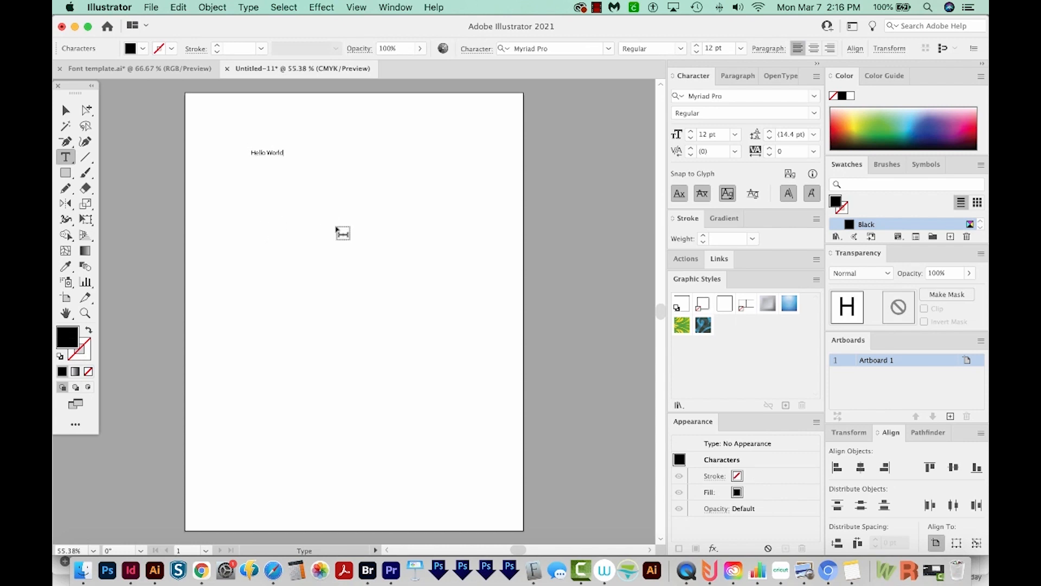
pyautogui.click(65, 111)
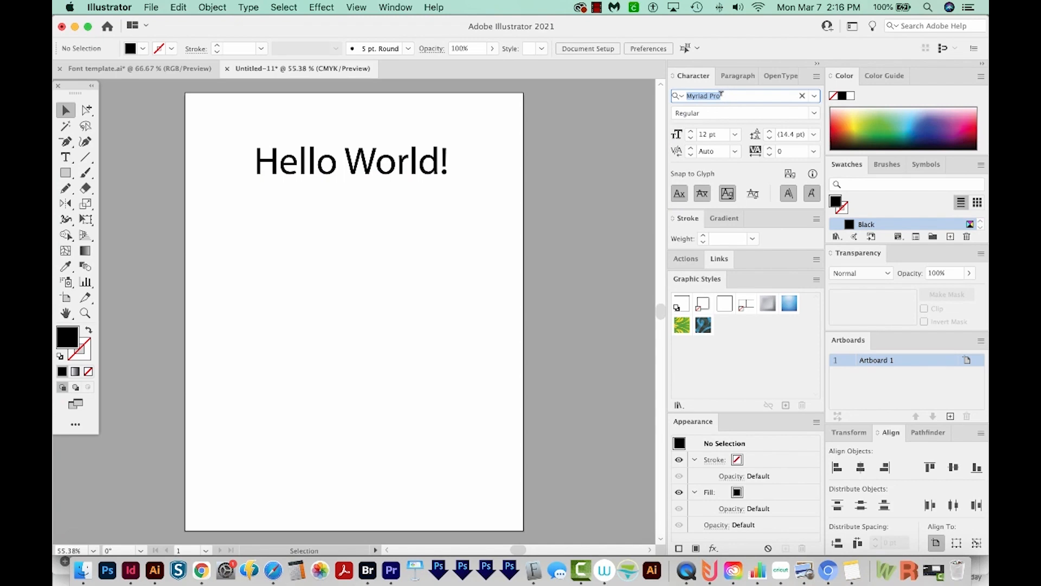
# Step: Search 'hand' in the font field, choose HandLetters and select the Hello World! text
pyautogui.write('hand')
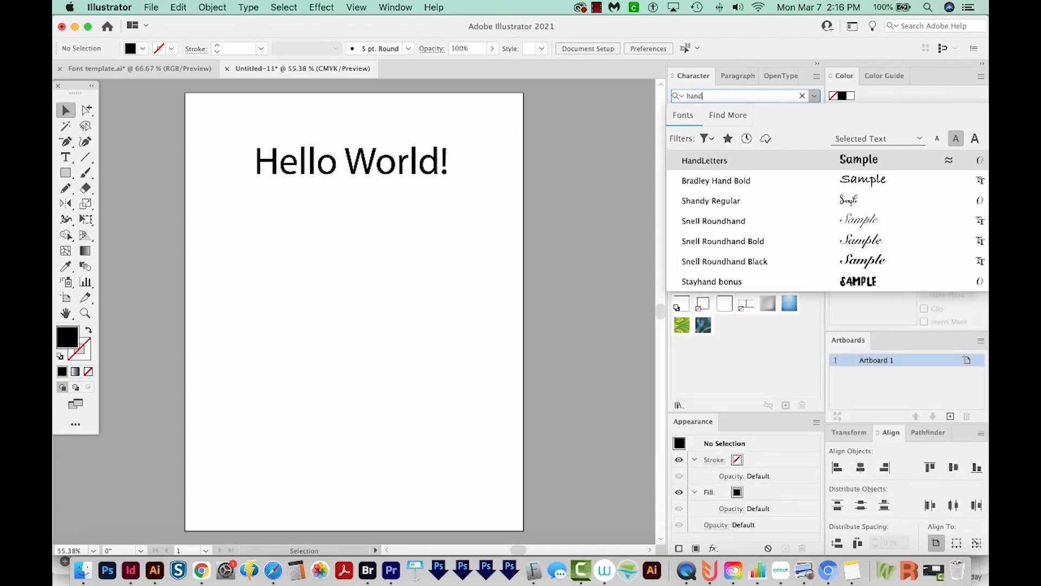
pyautogui.click(705, 161)
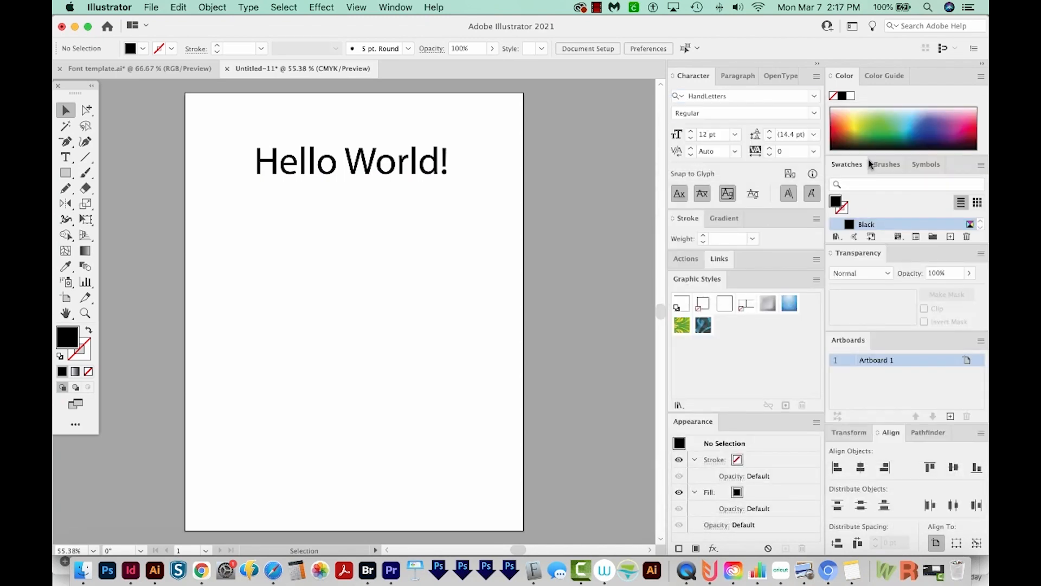
pyautogui.click(350, 161)
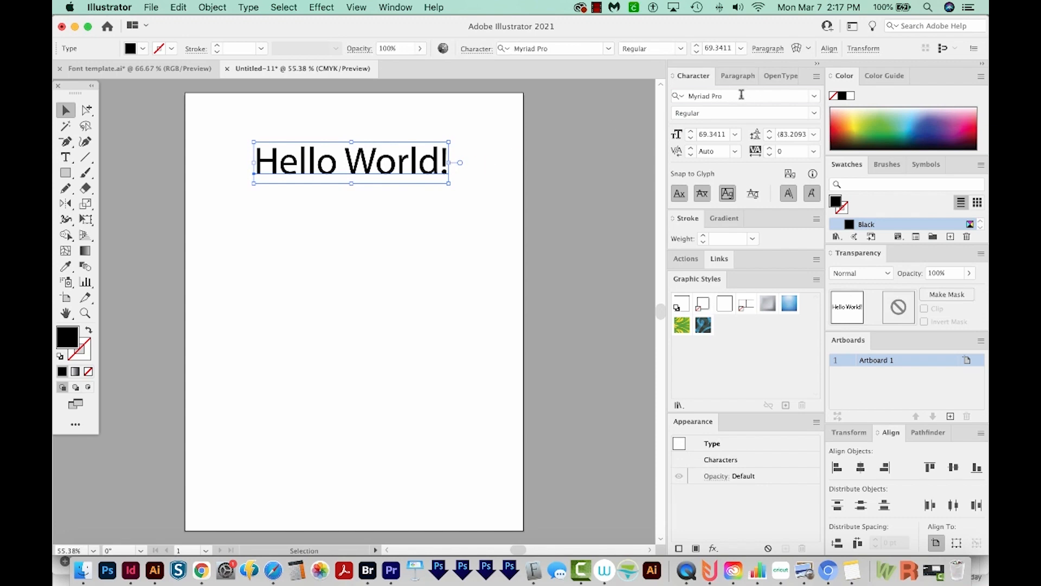